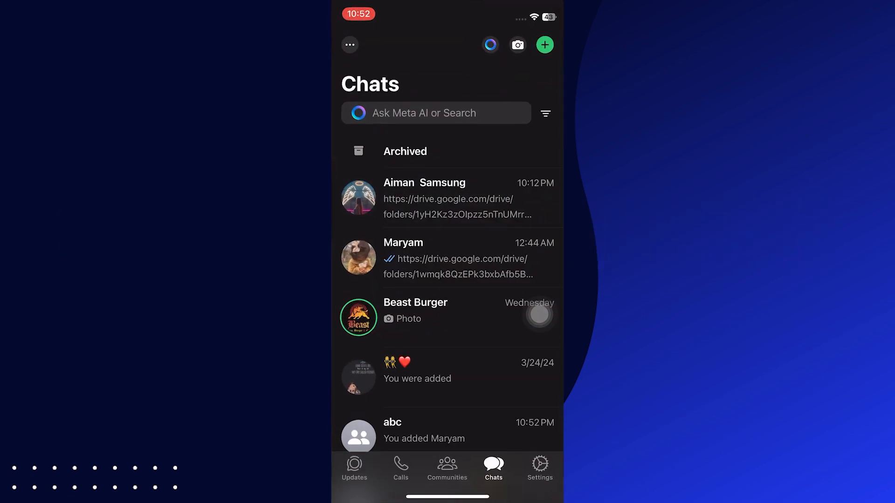
Open the 'abc' group conversation from the chat list.
left_click(423, 431)
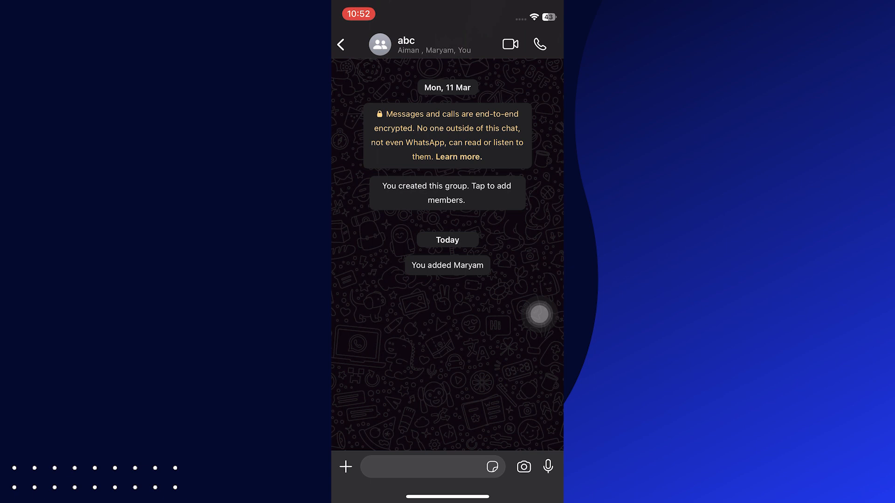
left_click(425, 466)
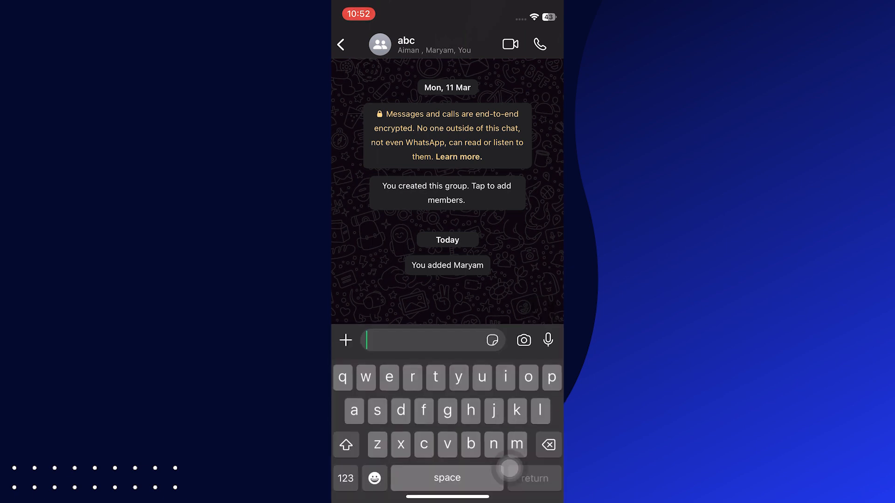
type("@")
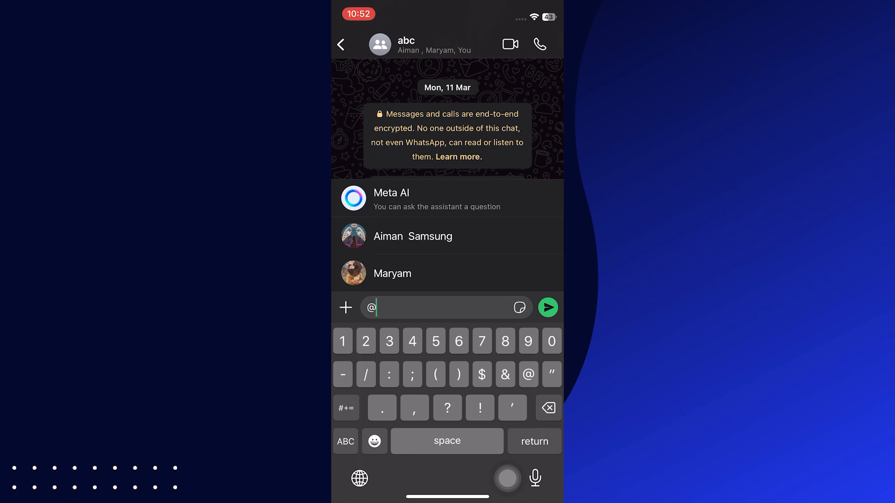
type("eve")
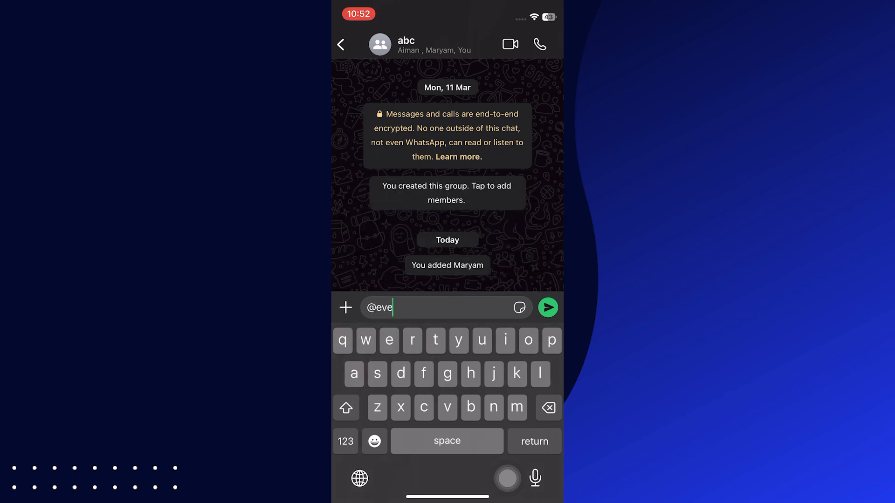
type("ryon")
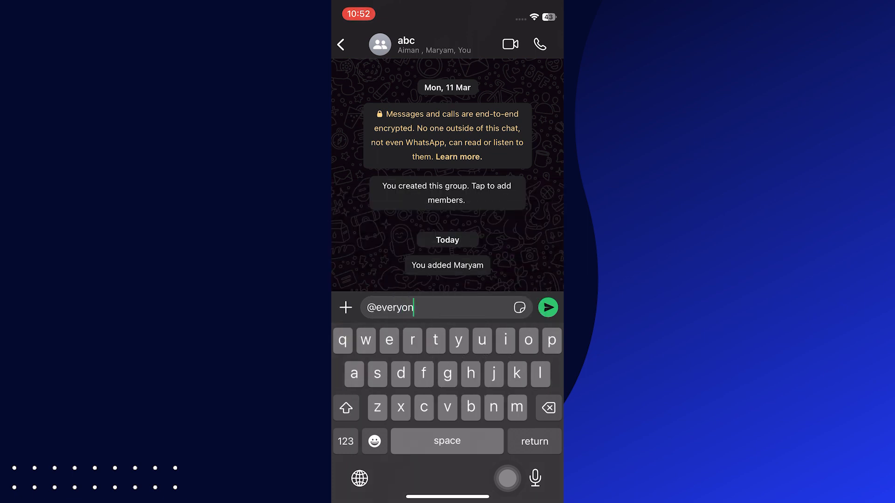
left_click(547, 307)
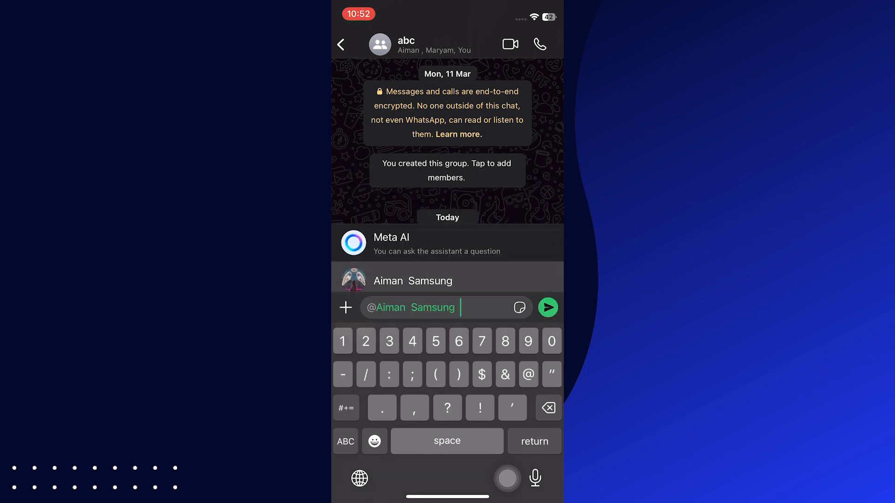
Send a message mentioning Aiman Samsung and Maryam to the abc group.
left_click(547, 306)
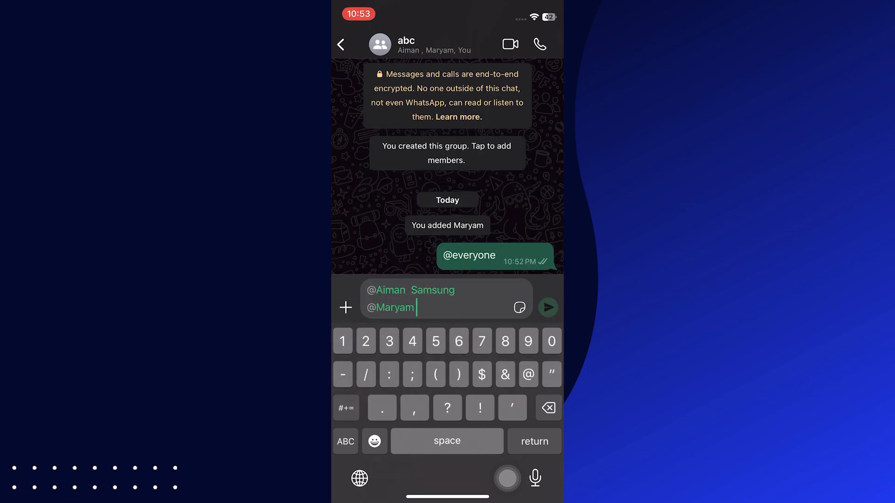
left_click(547, 307)
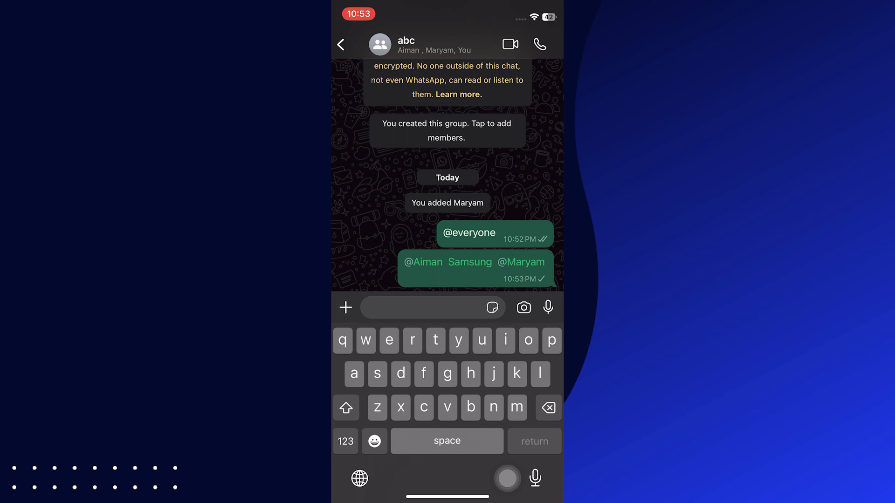